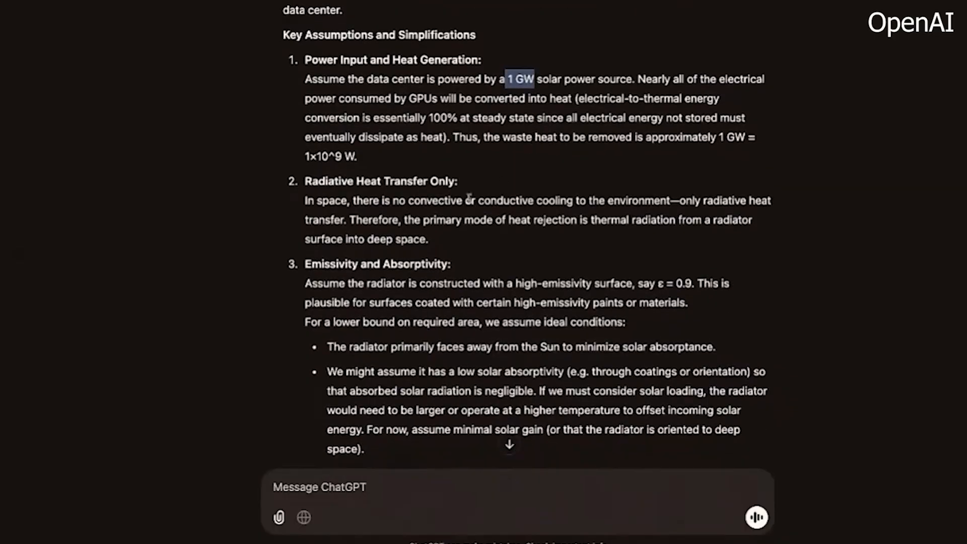
scroll("down", 3)
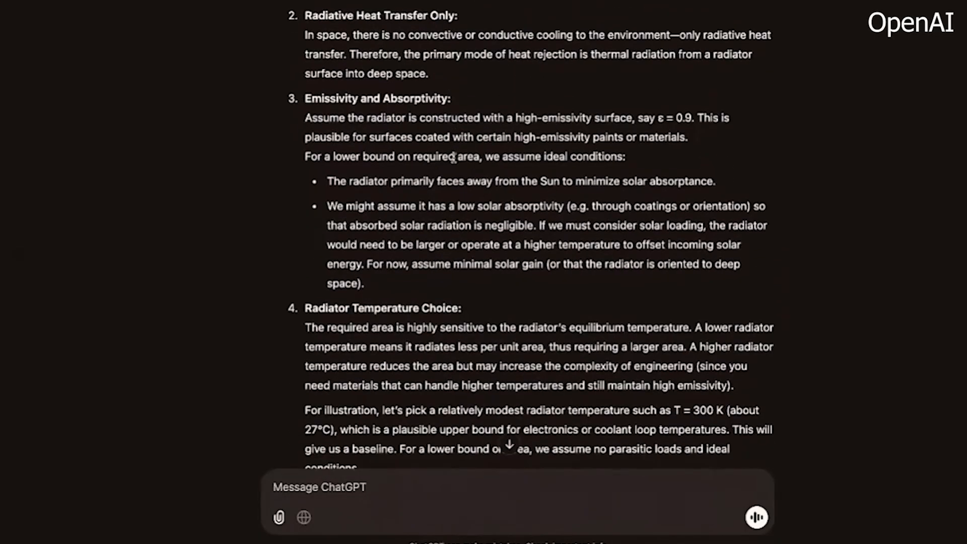
scroll("down", 3)
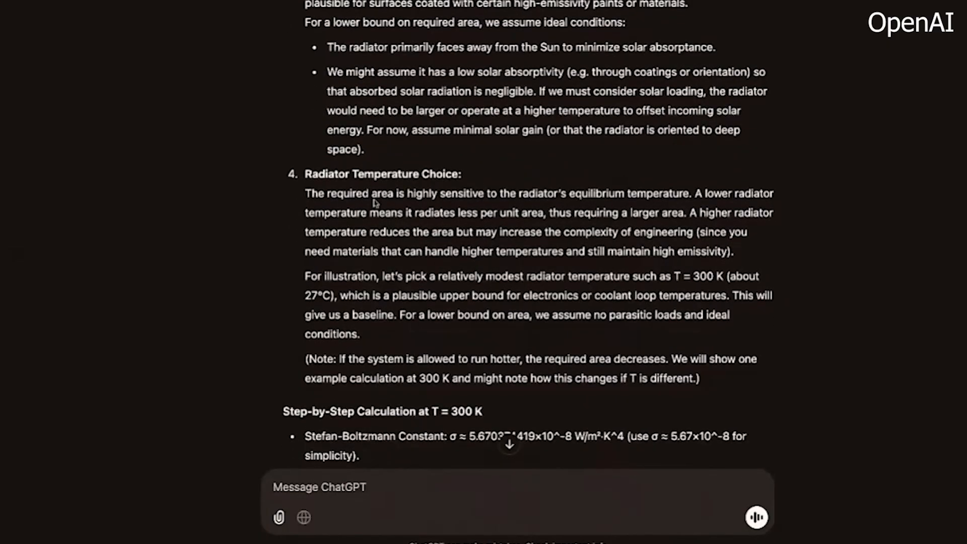